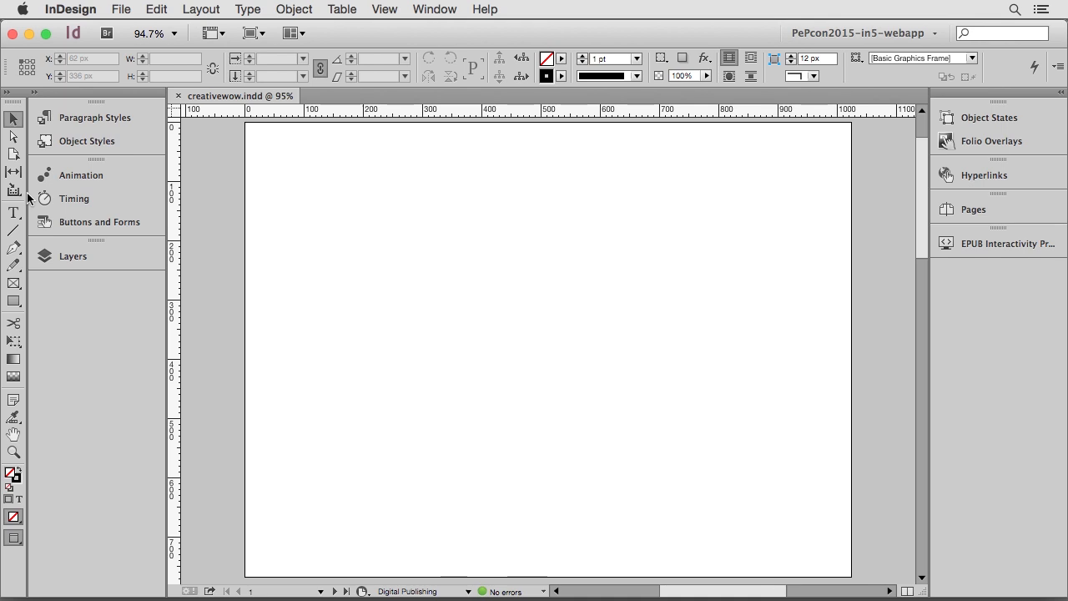
{"action": "mouse_move", "coordinate": [14, 283]}
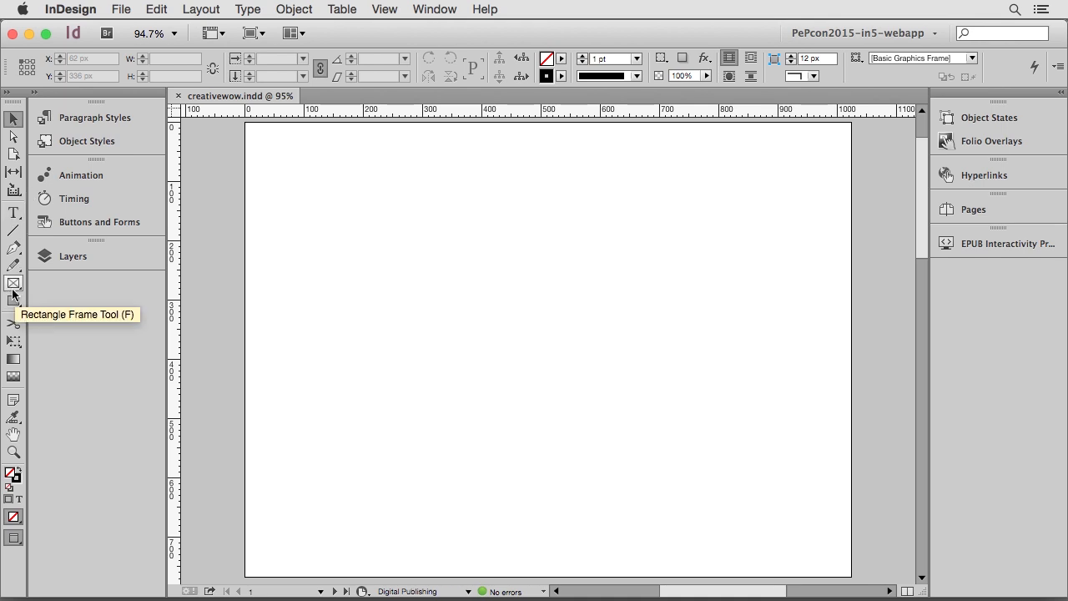
Draw a large empty rectangle frame across the upper middle of the page with the Rectangle Frame Tool
{"action": "left_click", "coordinate": [14, 282]}
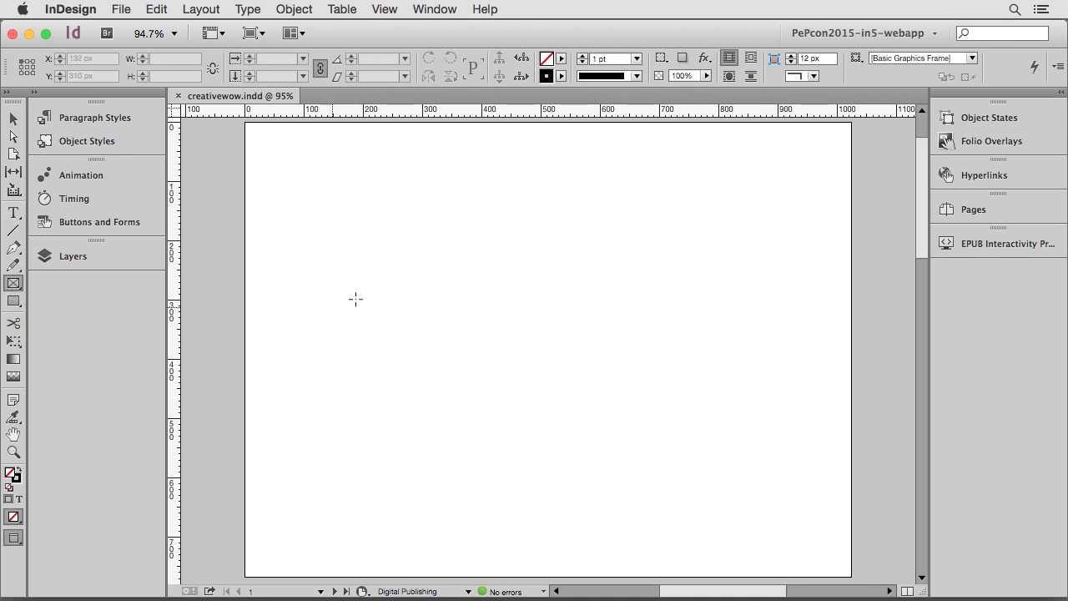
{"action": "left_click_drag", "start_coordinate": [425, 181], "coordinate": [459, 212]}
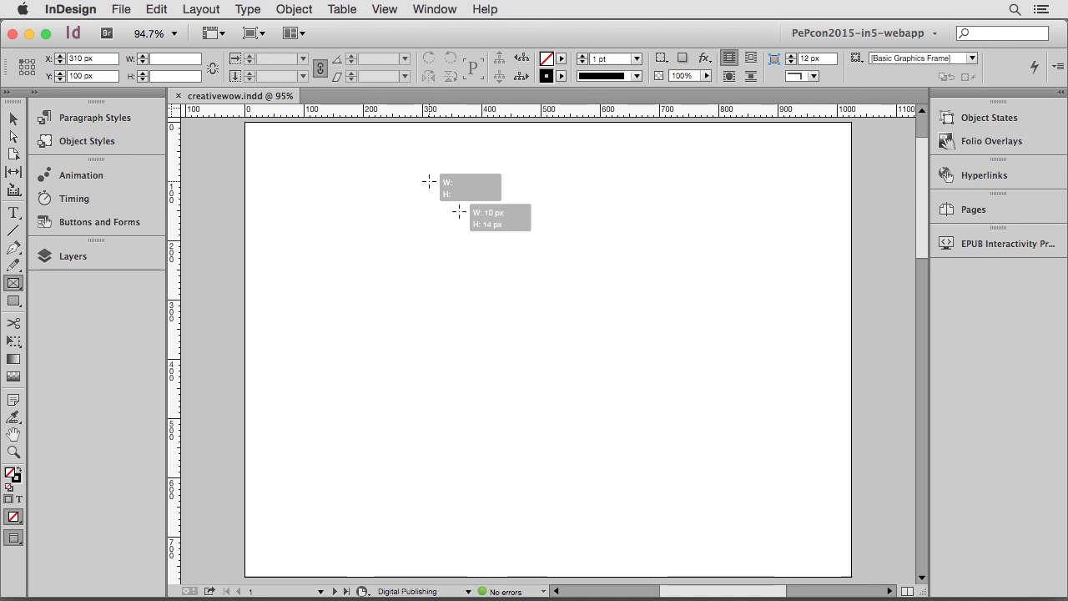
{"action": "left_click_drag", "start_coordinate": [427, 180], "coordinate": [804, 460]}
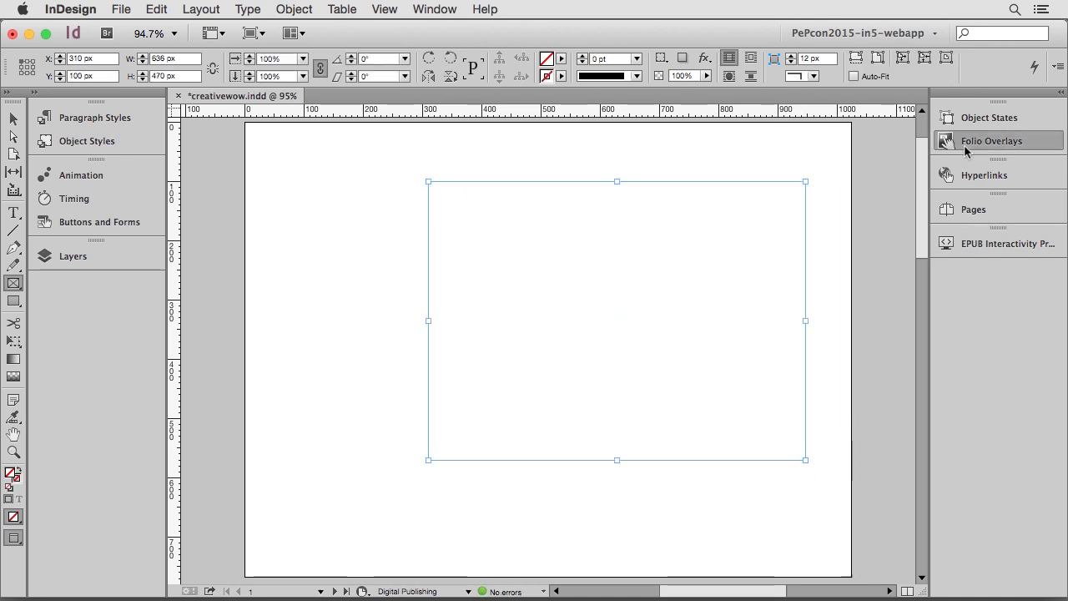
Set the frame as Folio Overlays web content linked to the local HTML file
{"action": "left_click", "coordinate": [991, 140]}
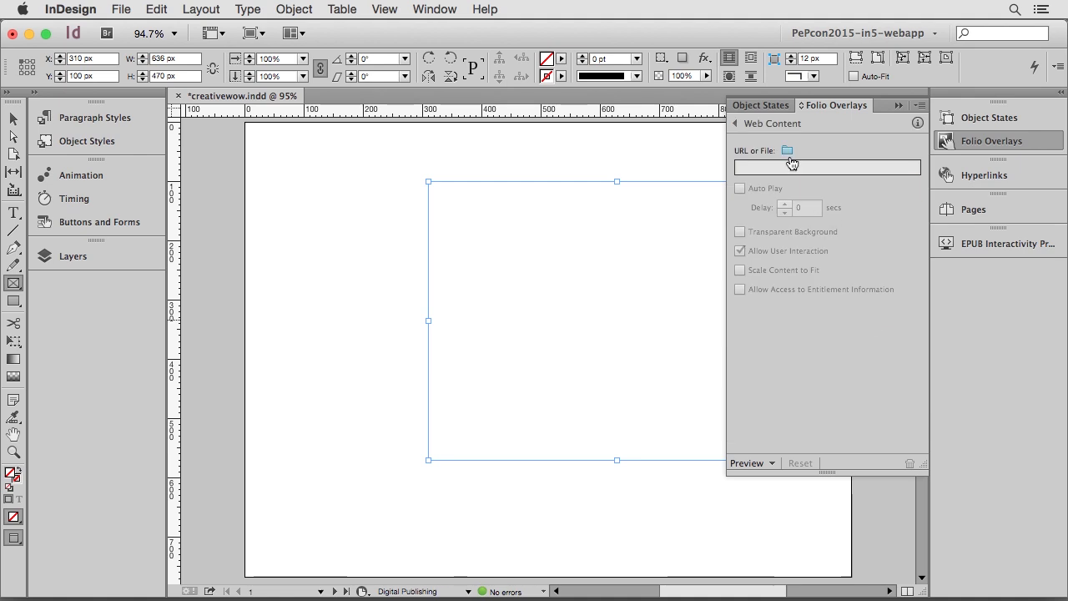
{"action": "left_click", "coordinate": [786, 151]}
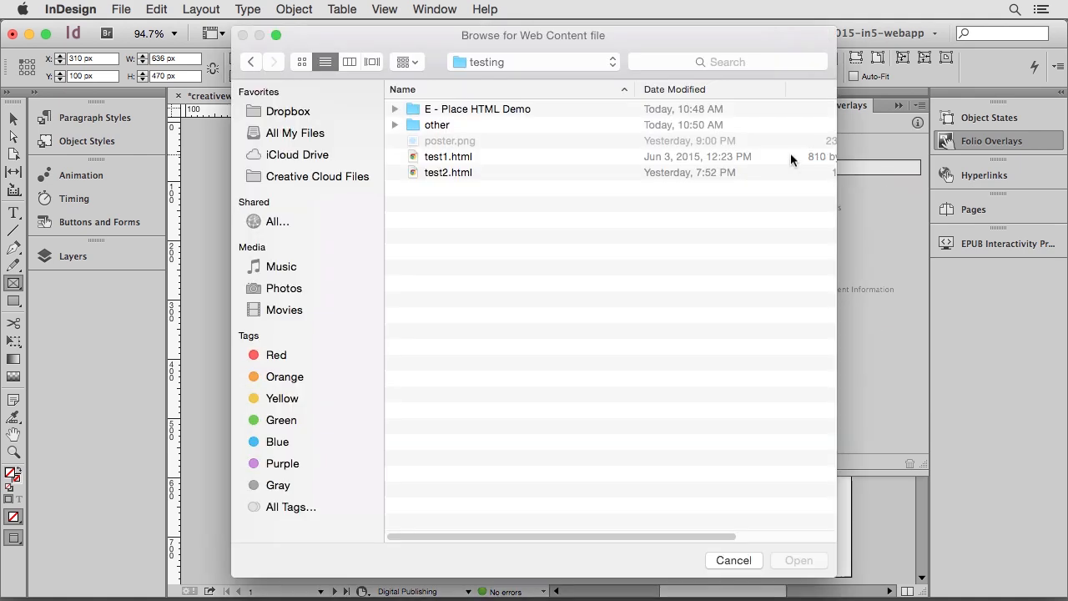
{"action": "left_click", "coordinate": [798, 560]}
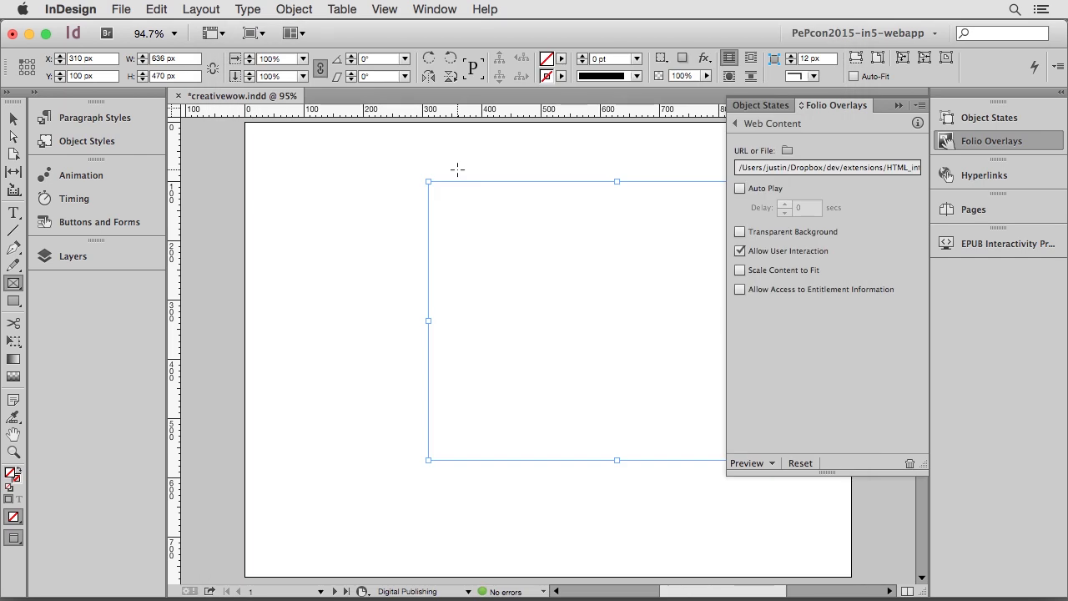
{"action": "mouse_move", "coordinate": [731, 420]}
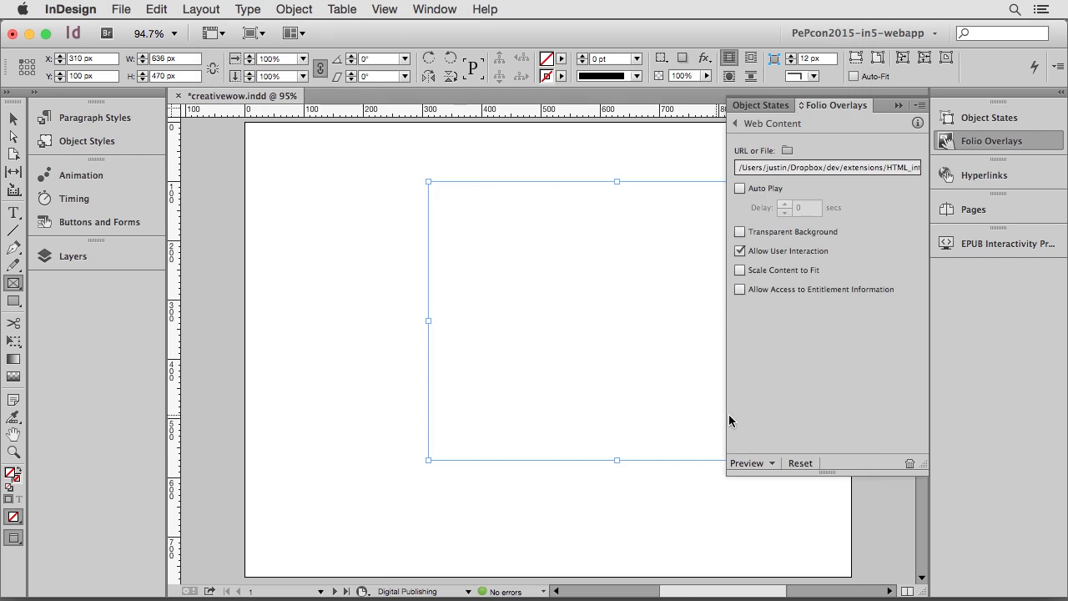
{"action": "mouse_move", "coordinate": [739, 420]}
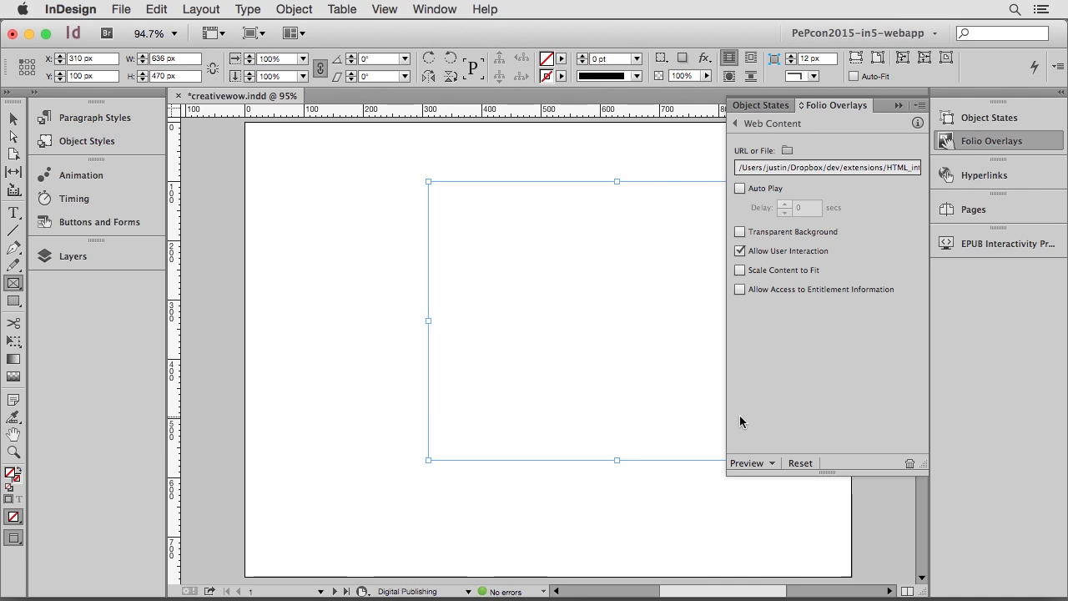
{"action": "mouse_move", "coordinate": [995, 372]}
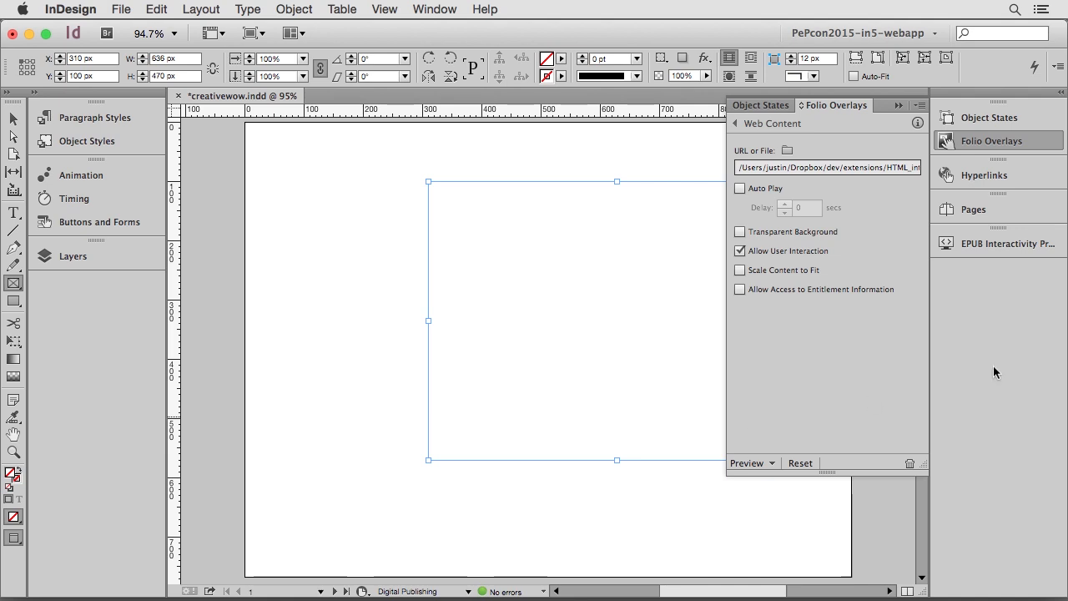
Show the EPUB Interactivity Preview panel with the blank page preview
{"action": "left_click", "coordinate": [1007, 244]}
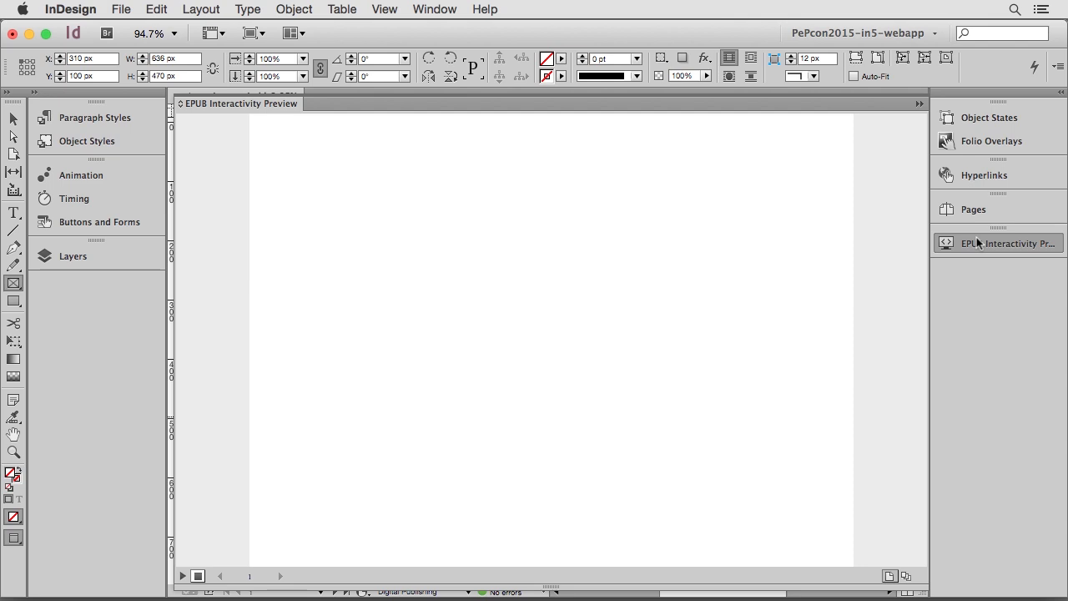
{"action": "mouse_move", "coordinate": [153, 587]}
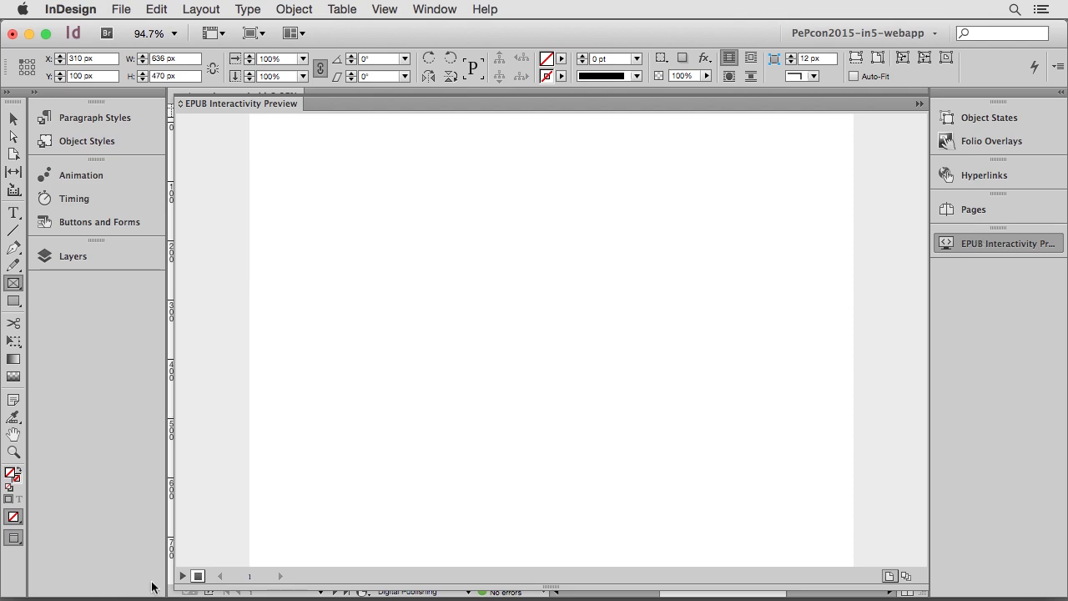
{"action": "mouse_move", "coordinate": [183, 576]}
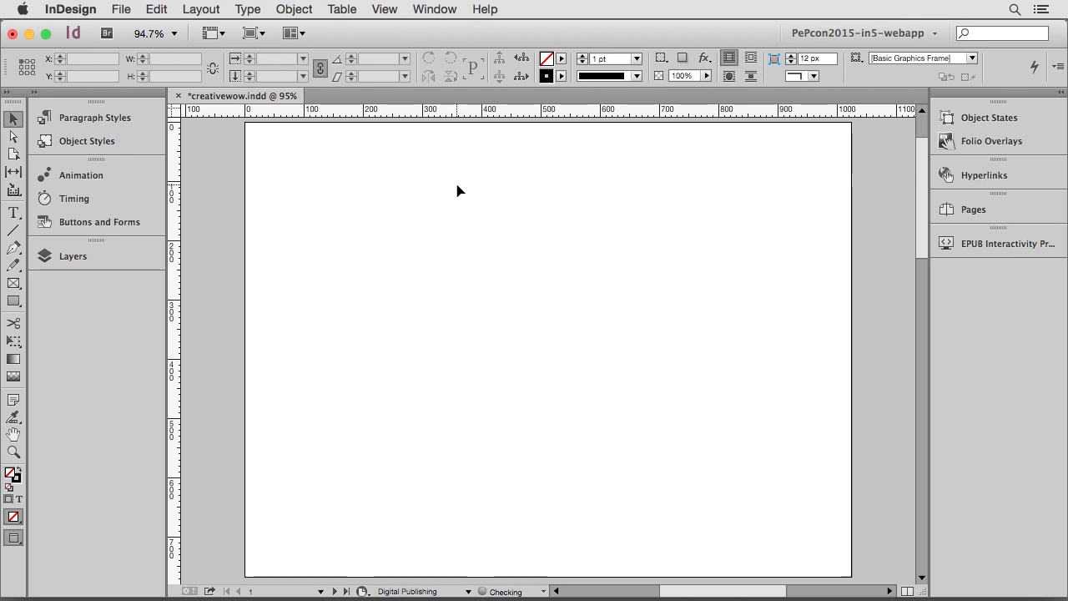
Import the local HTML widget onto the page as a blue box reading 'Testing. Hi There!'
{"action": "left_click", "coordinate": [121, 10]}
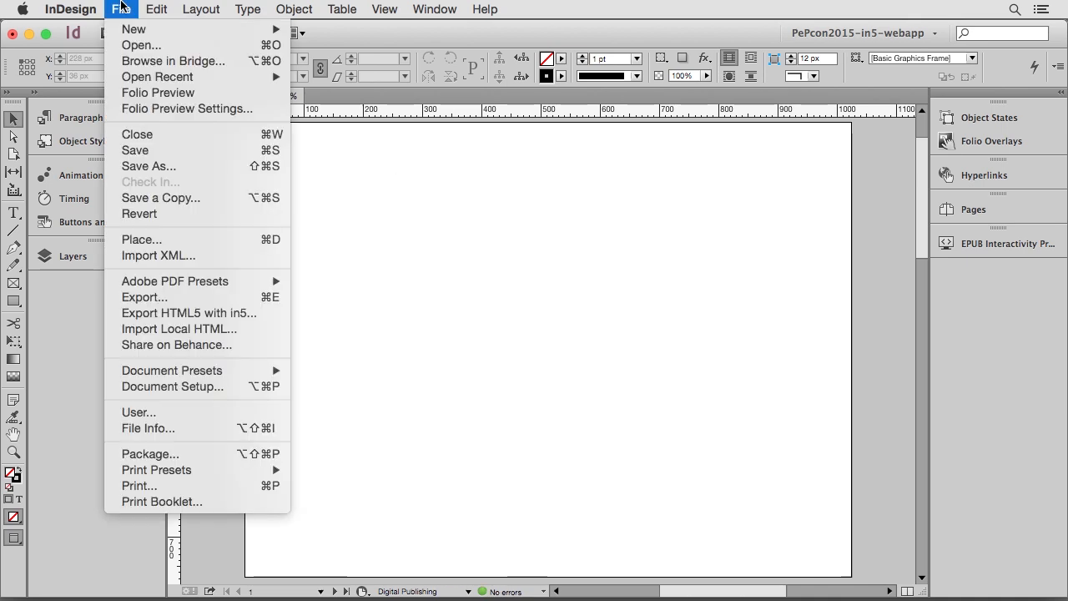
{"action": "mouse_move", "coordinate": [177, 343]}
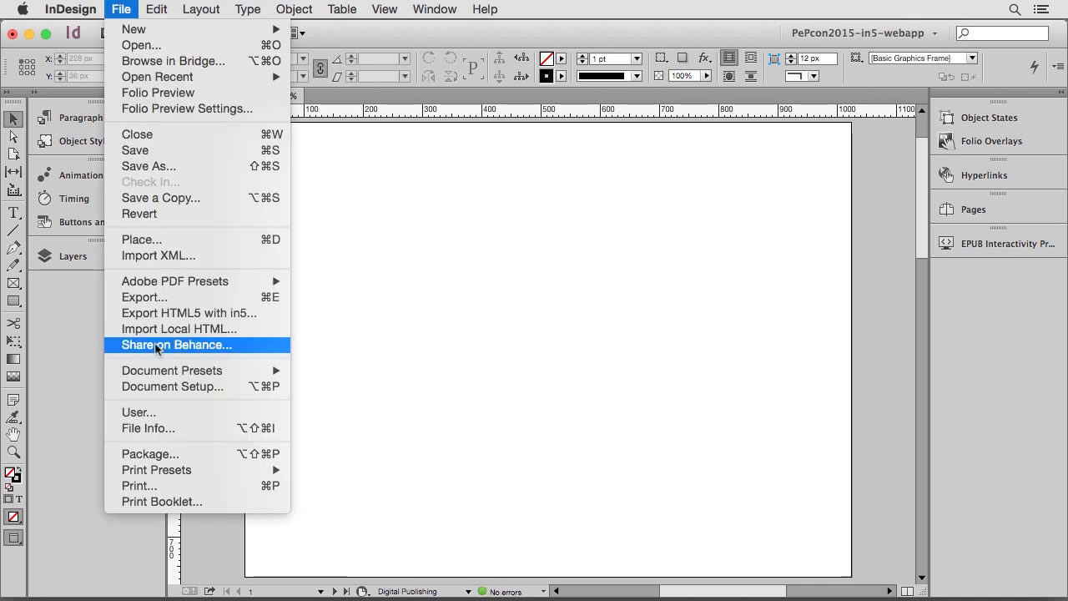
{"action": "left_click", "coordinate": [173, 327]}
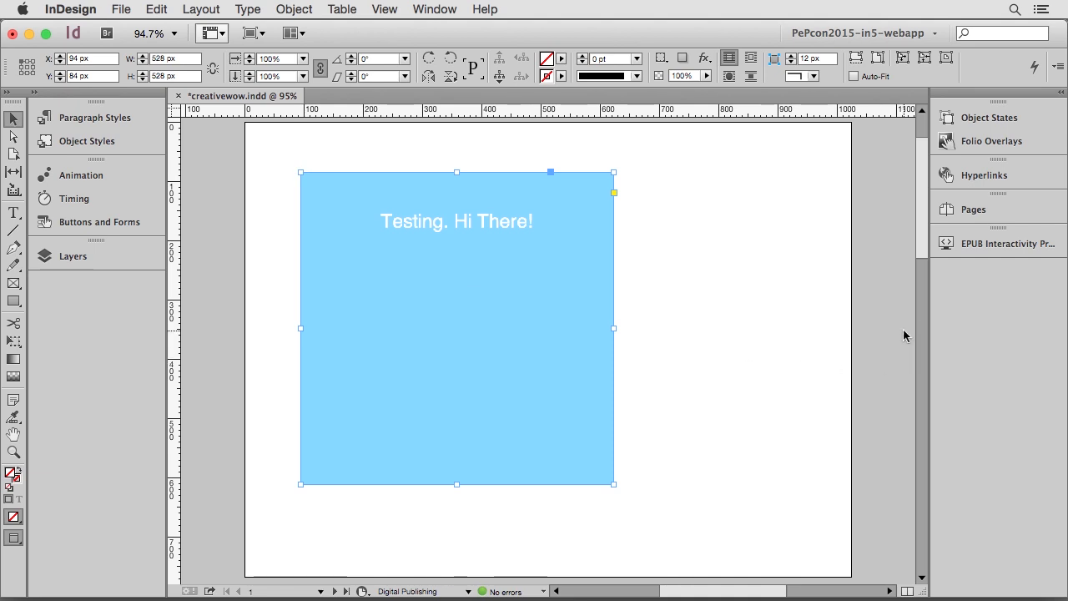
{"action": "left_click", "coordinate": [998, 244]}
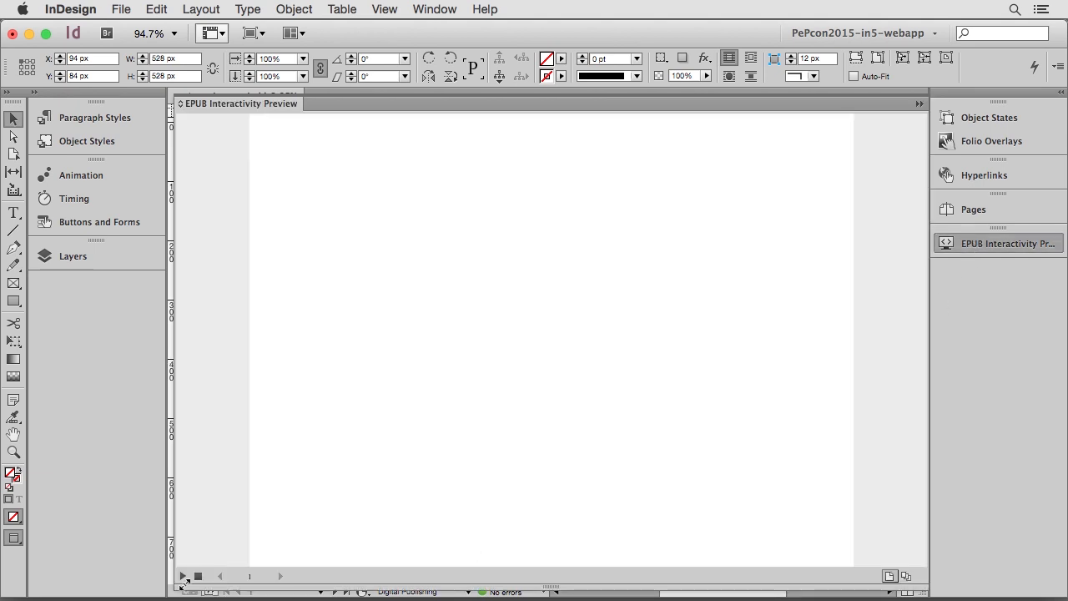
{"action": "left_click", "coordinate": [180, 576]}
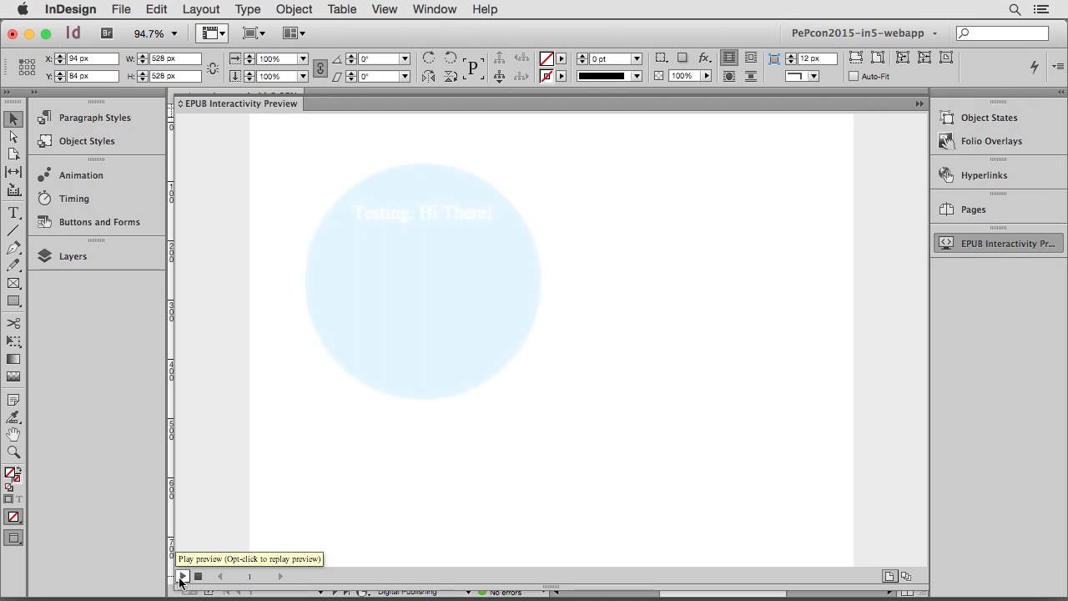
{"action": "left_click", "coordinate": [180, 578]}
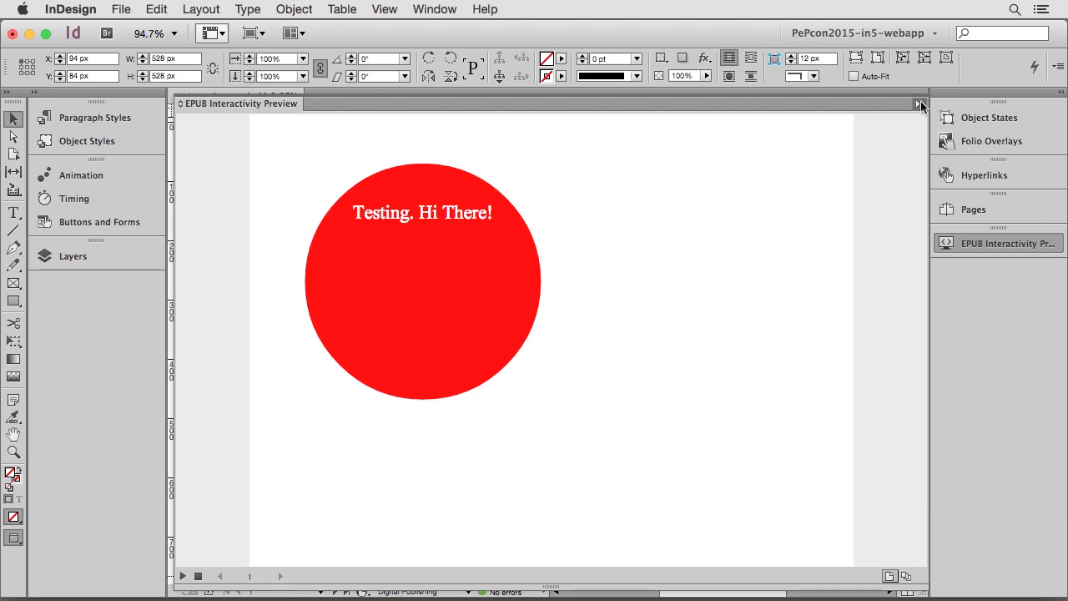
{"action": "left_click", "coordinate": [921, 103]}
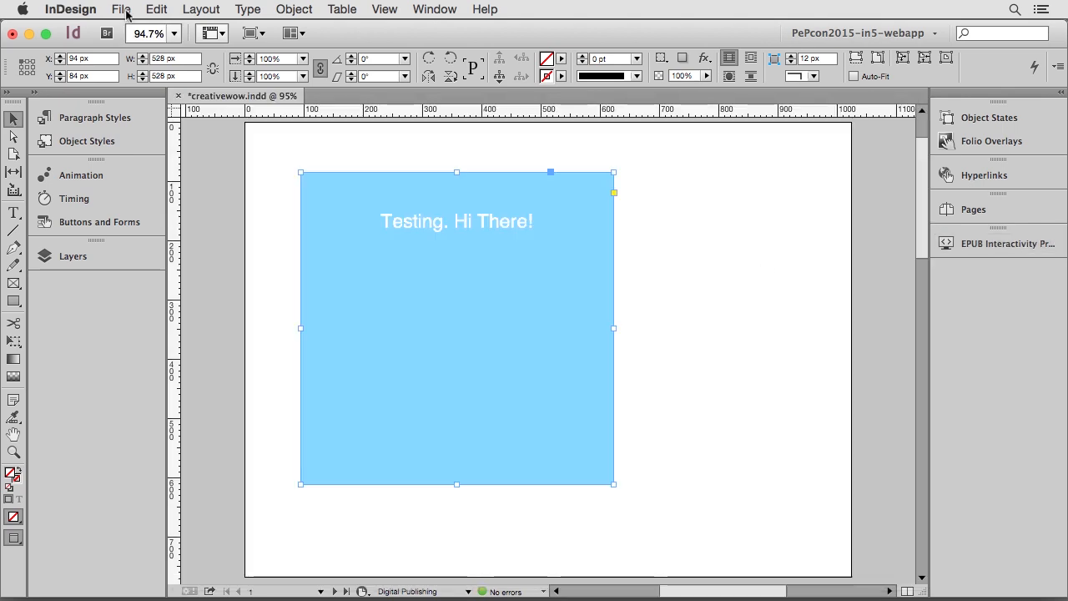
Export the document to the Desktop as fixed-layout EPUB creativewow.epub with default options
{"action": "left_click", "coordinate": [120, 10]}
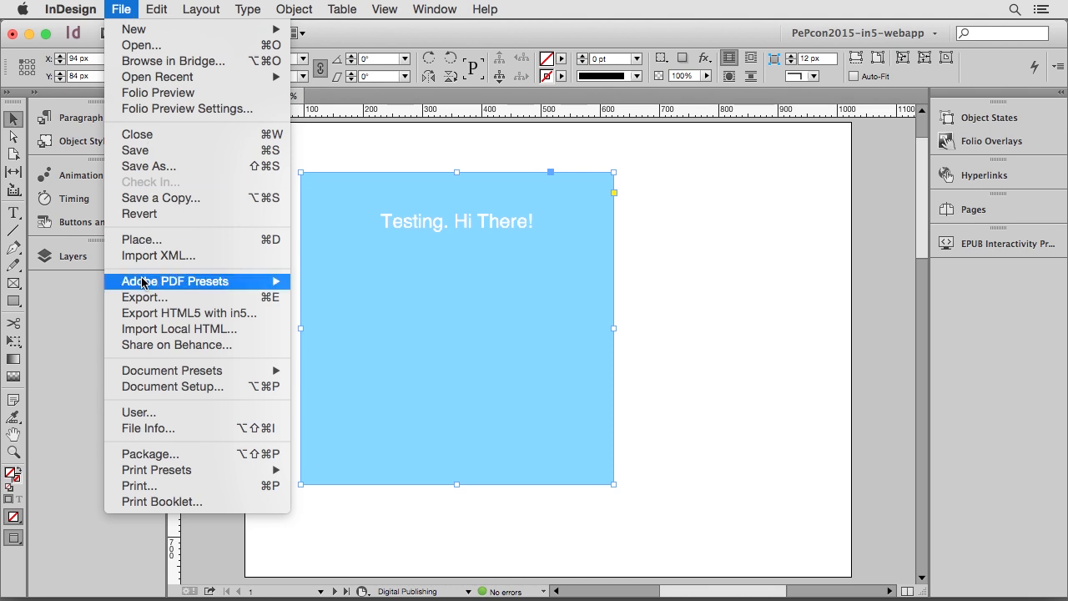
{"action": "mouse_move", "coordinate": [164, 297]}
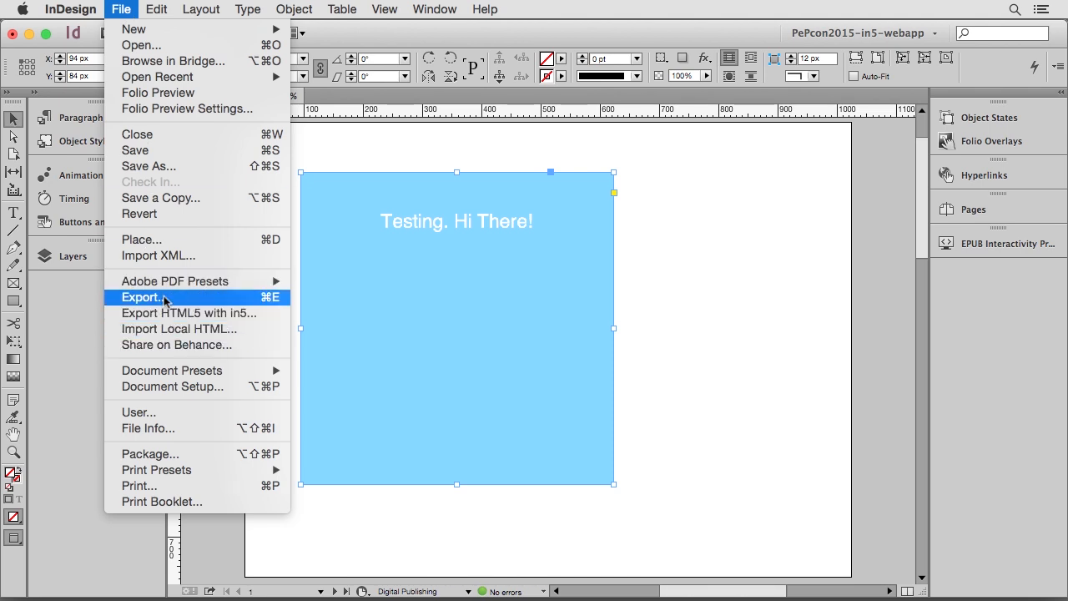
{"action": "left_click", "coordinate": [144, 297]}
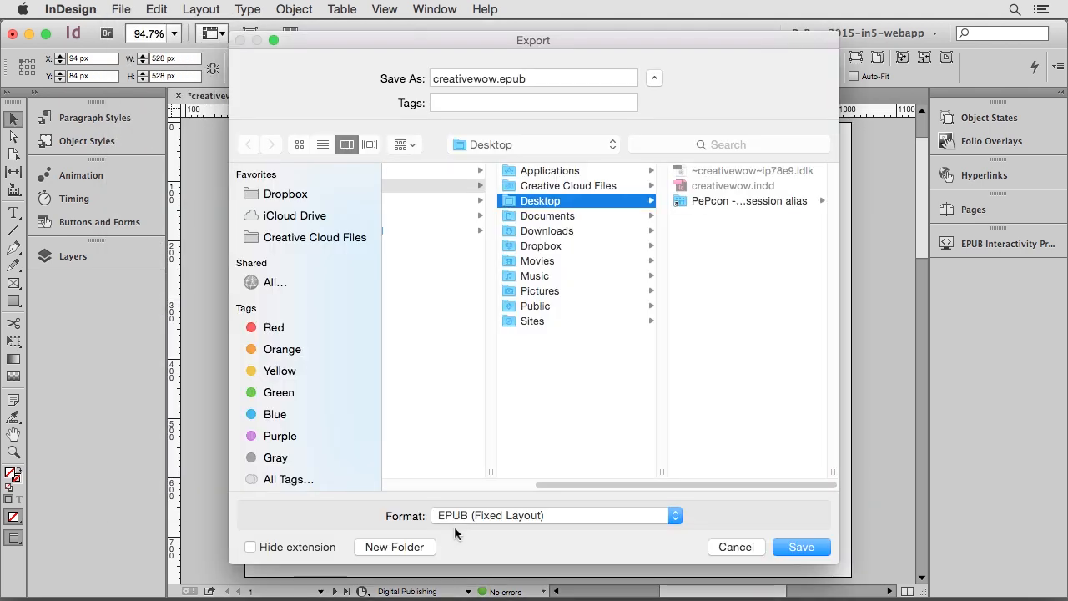
{"action": "mouse_move", "coordinate": [721, 559]}
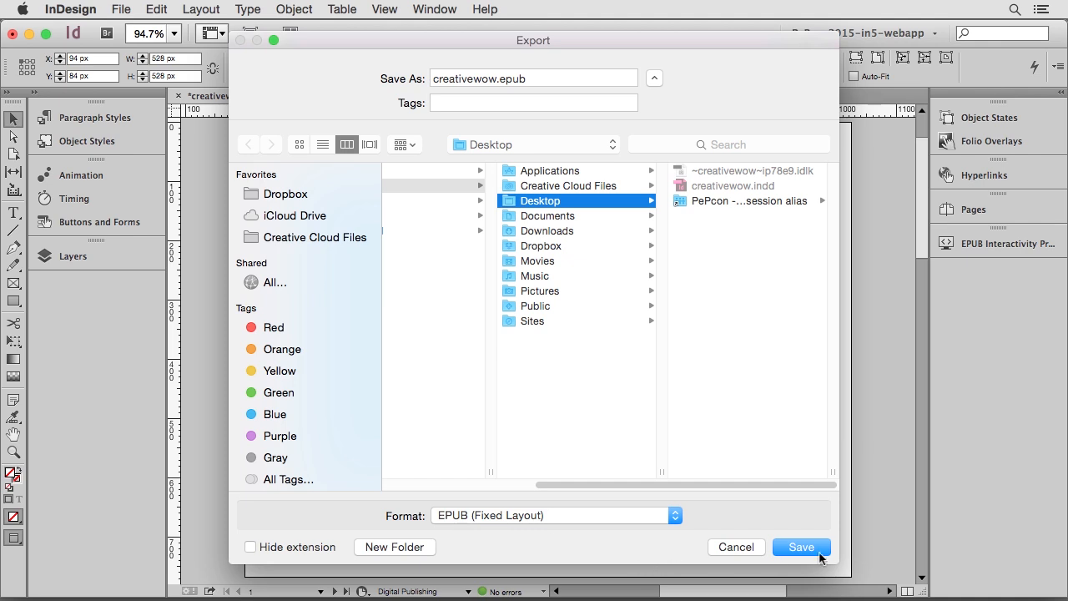
{"action": "left_click", "coordinate": [801, 547]}
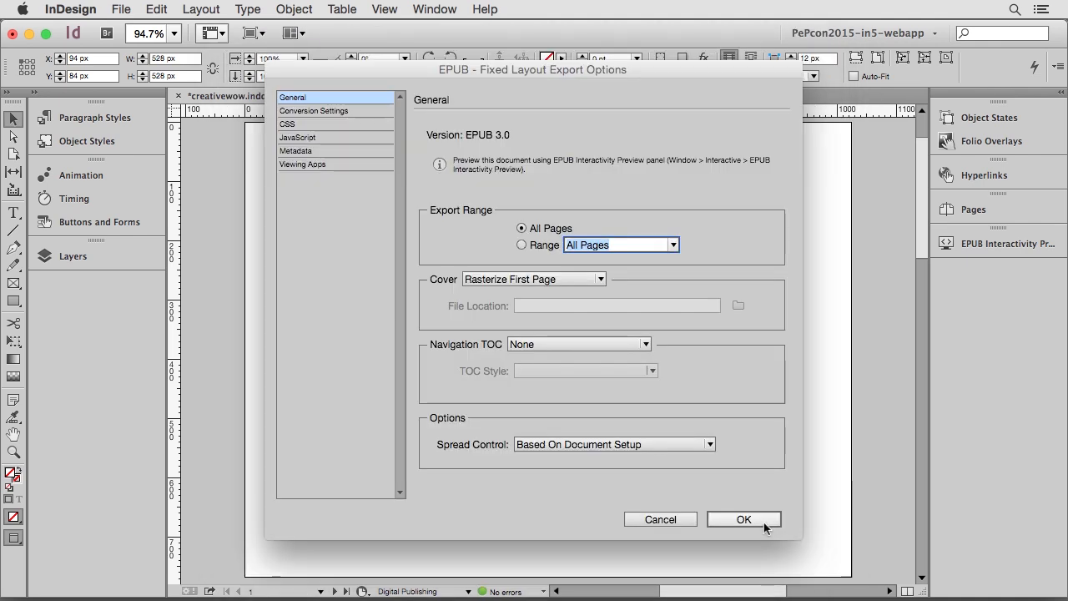
{"action": "left_click", "coordinate": [743, 519]}
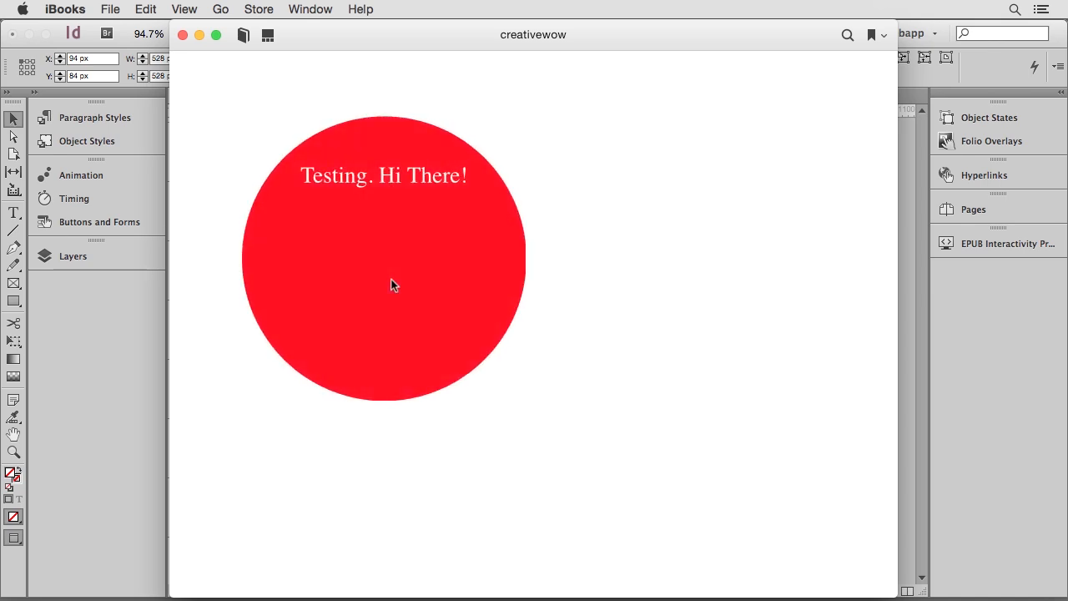
{"action": "mouse_move", "coordinate": [394, 287]}
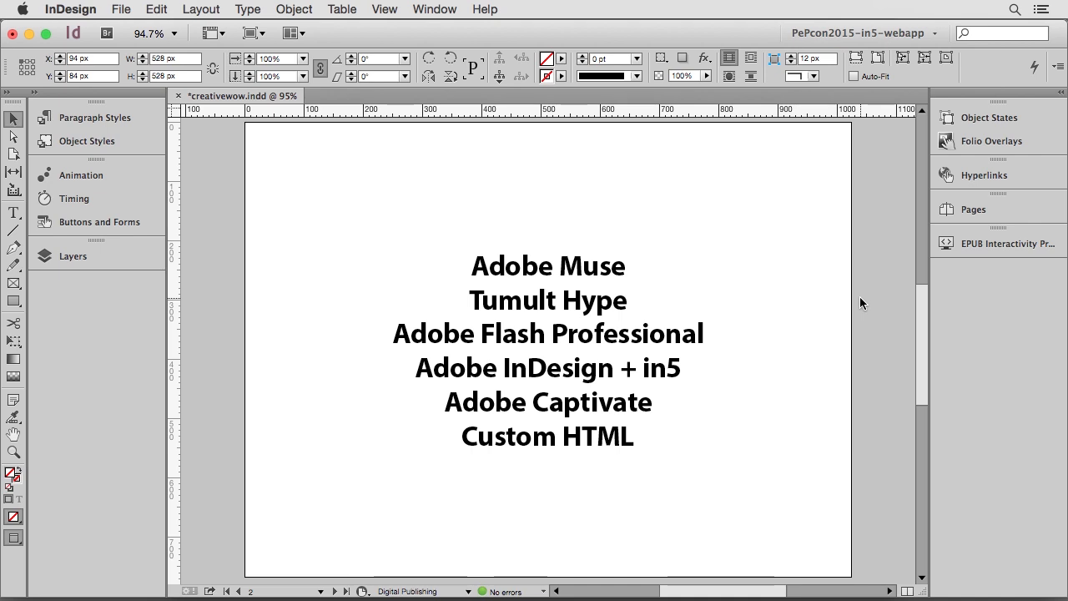
Scroll down to the closing page with the ajarproductions.com/newsletter address
{"action": "scroll", "scroll_direction": "down", "scroll_amount": 3}
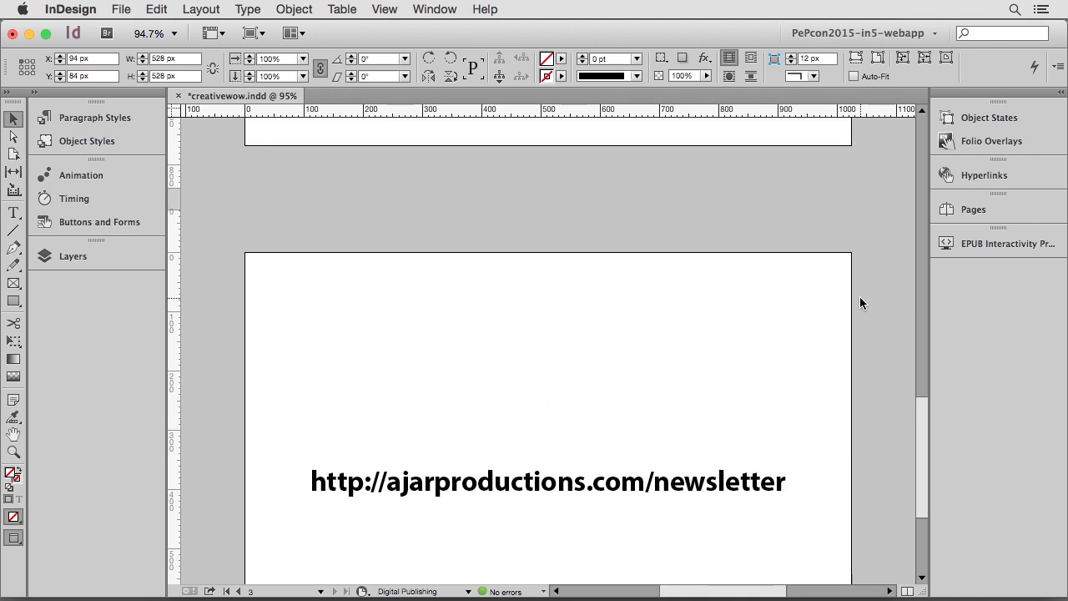